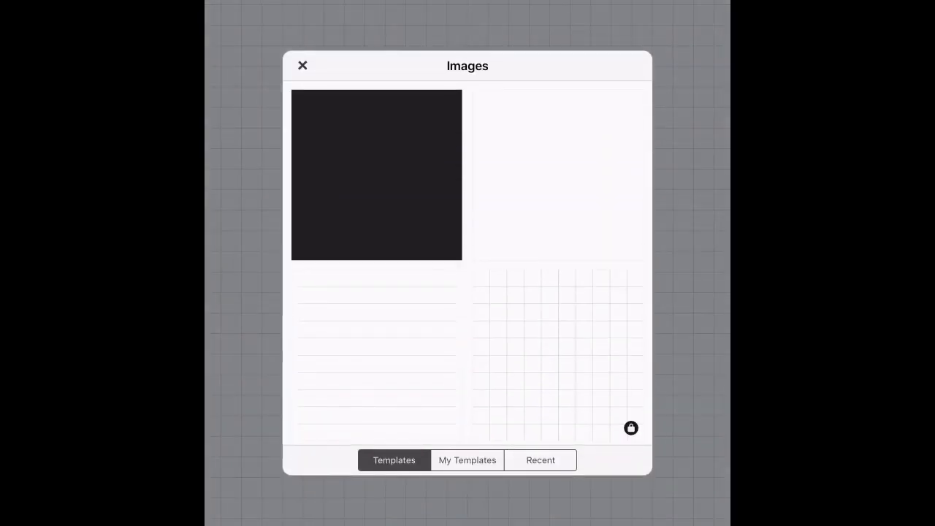
Choose a dark template from the Images picker as the canvas background
{"action": "left_click", "coordinate": [376, 174]}
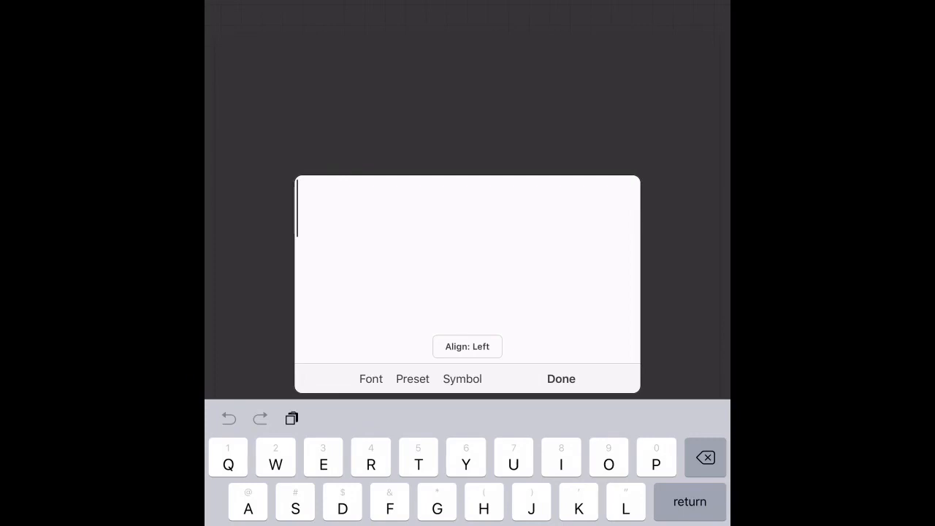
Enter 'Hello' in the text box and place it on the canvas
{"action": "left_click", "coordinate": [371, 378]}
{"action": "type", "text": "H"}
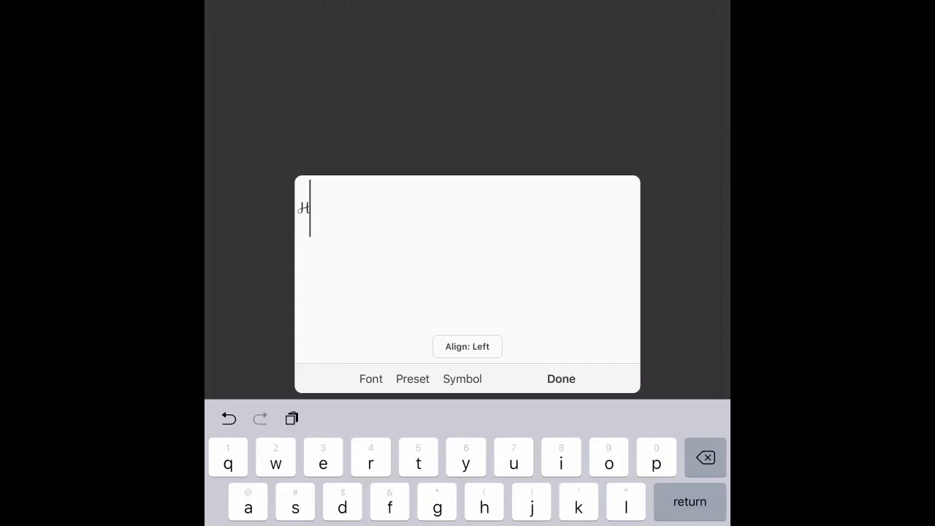
{"action": "left_click", "coordinate": [561, 379]}
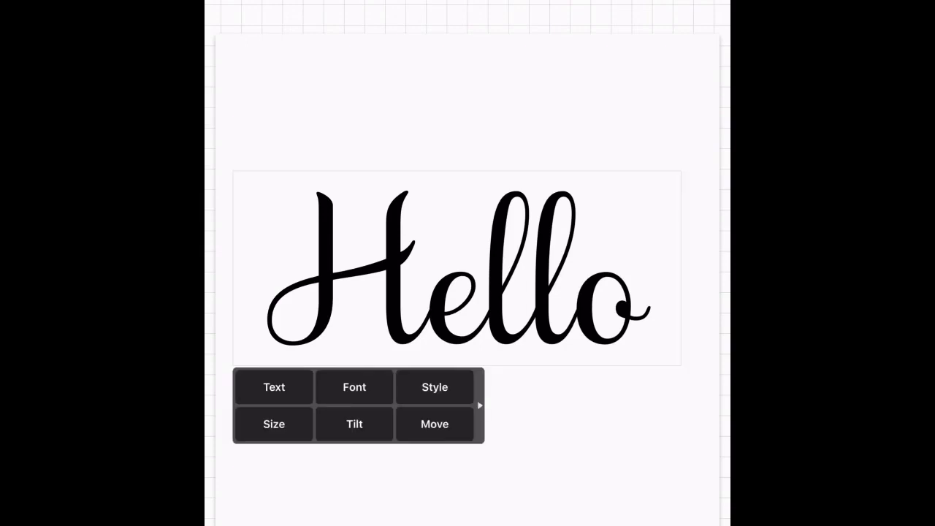
Check the Hello text size, then open the Style colour panel
{"action": "left_click", "coordinate": [274, 423]}
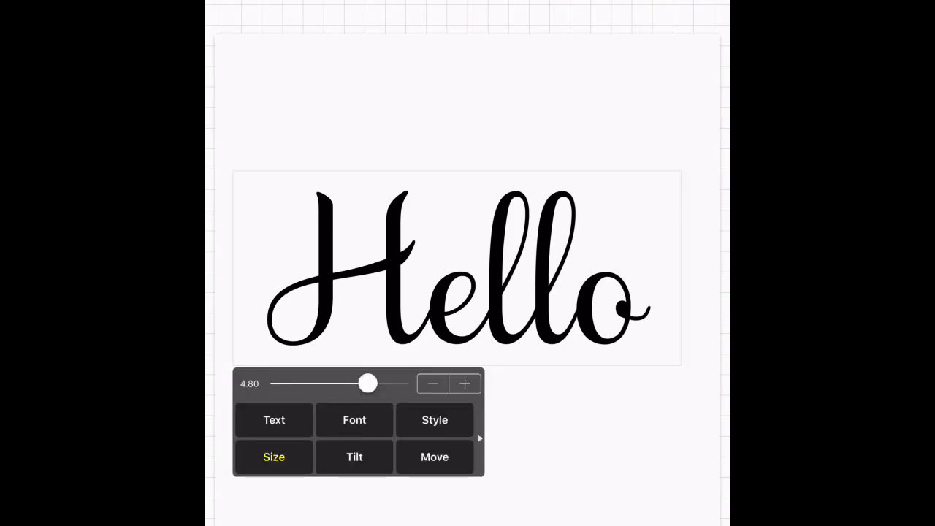
{"action": "left_click", "coordinate": [273, 457]}
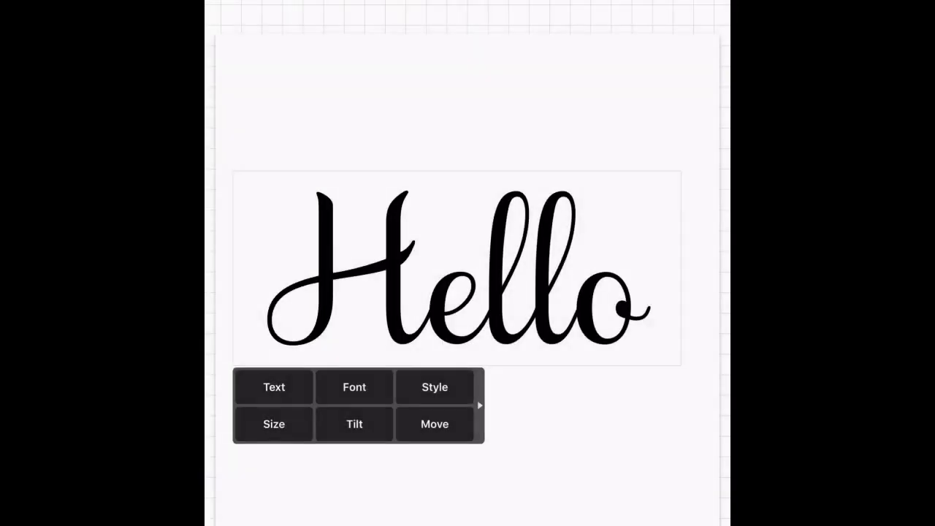
{"action": "left_click", "coordinate": [354, 387]}
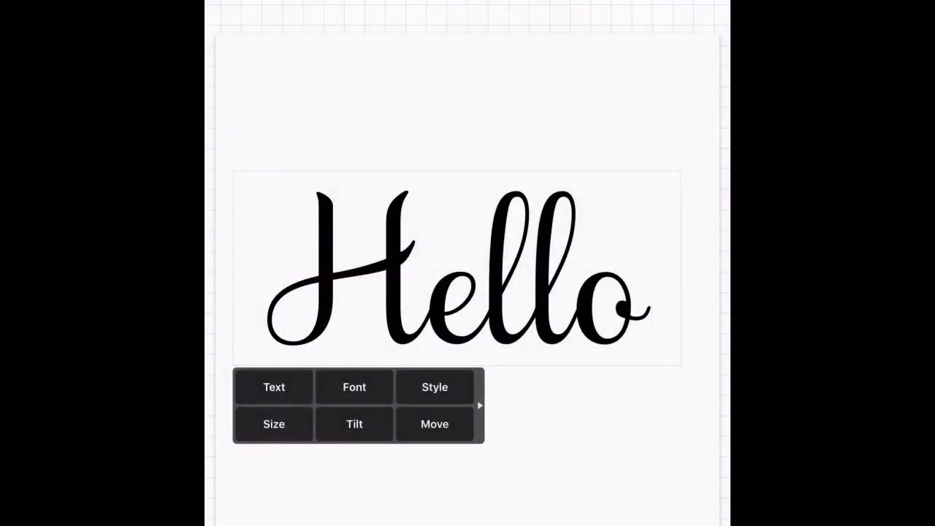
{"action": "left_click", "coordinate": [435, 388]}
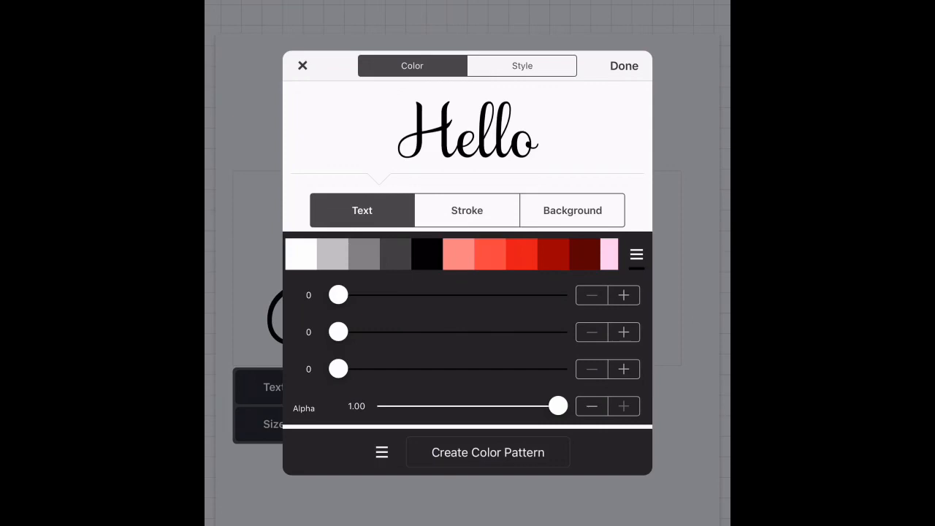
Set Hello to white with a black stroke at alpha 1.00 and width 18
{"action": "left_click", "coordinate": [301, 254]}
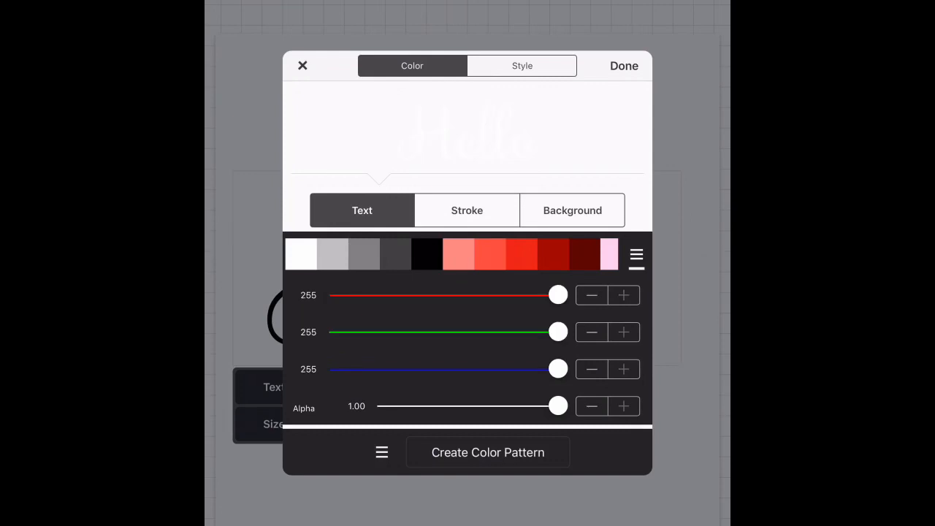
{"action": "left_click", "coordinate": [467, 210]}
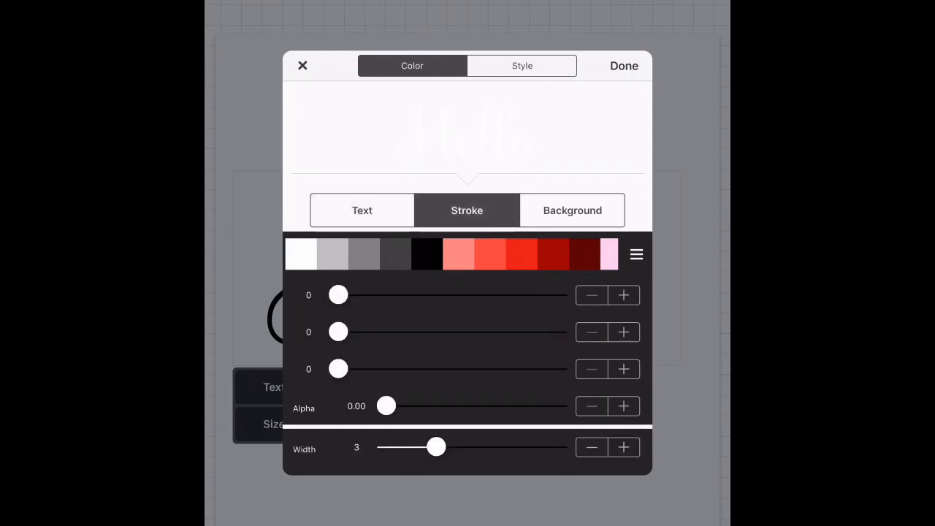
{"action": "left_click_drag", "start_coordinate": [386, 406], "coordinate": [557, 407]}
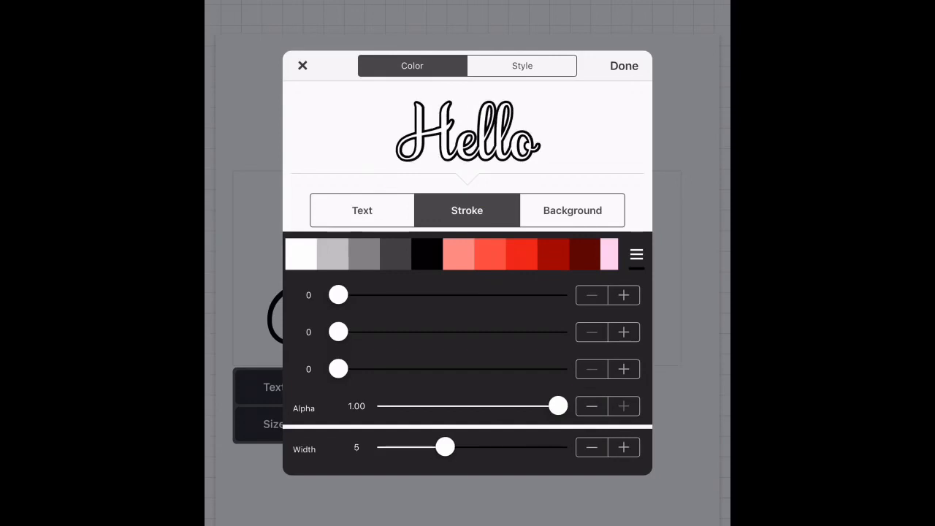
{"action": "left_click_drag", "start_coordinate": [445, 447], "coordinate": [505, 446]}
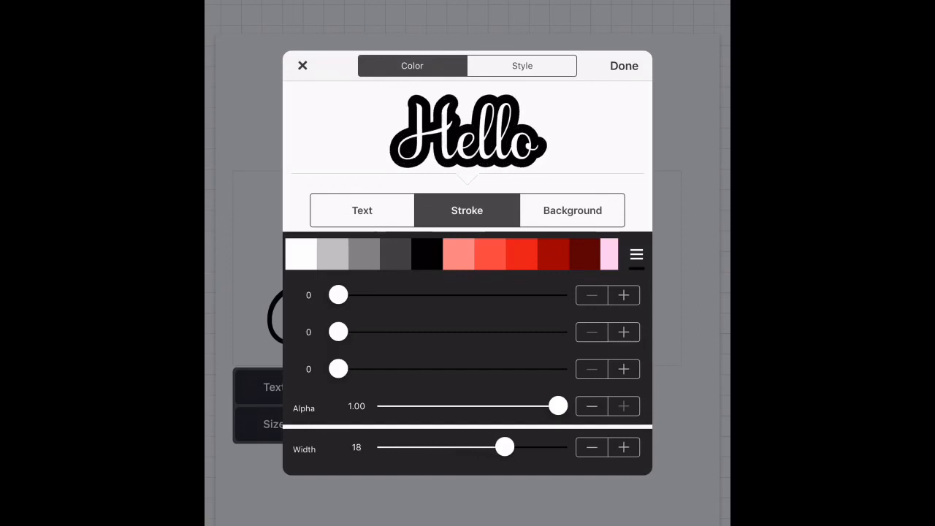
{"action": "left_click", "coordinate": [624, 446]}
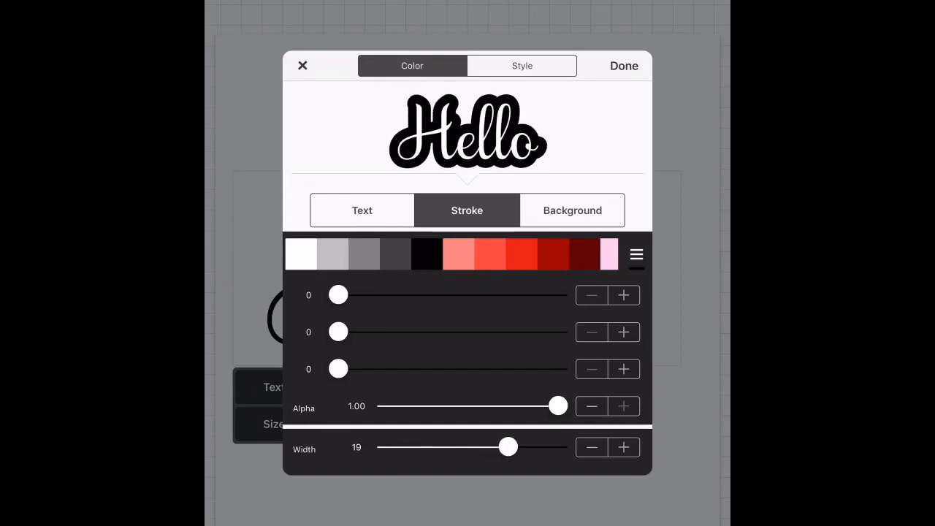
{"action": "left_click_drag", "start_coordinate": [508, 446], "coordinate": [462, 447]}
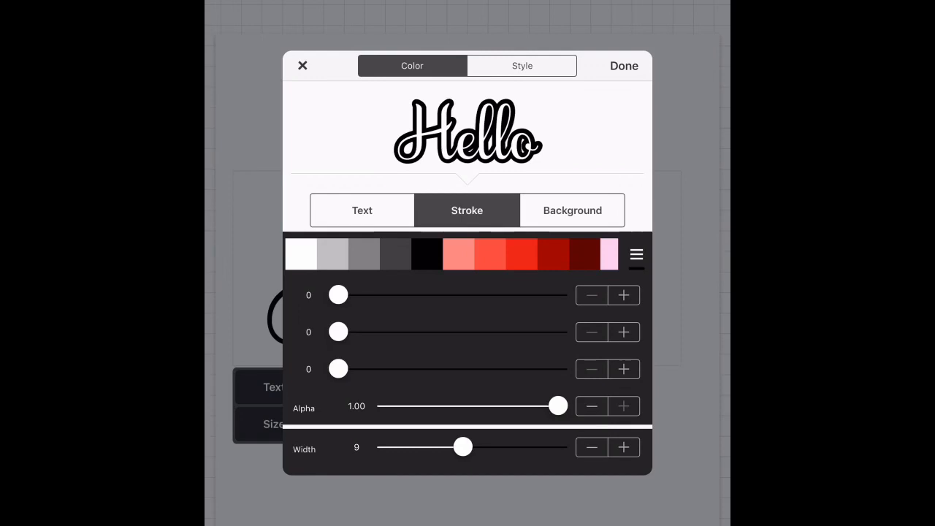
{"action": "left_click_drag", "start_coordinate": [462, 446], "coordinate": [487, 447]}
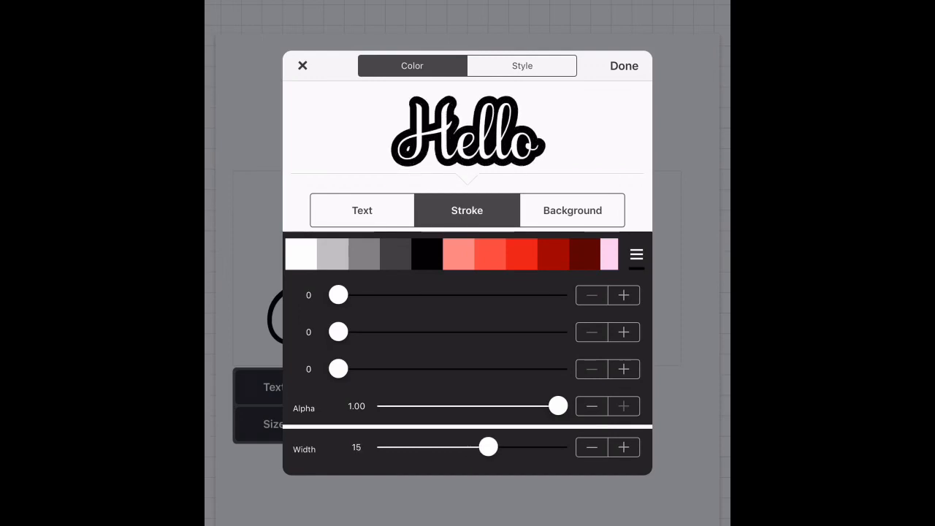
{"action": "left_click", "coordinate": [624, 447]}
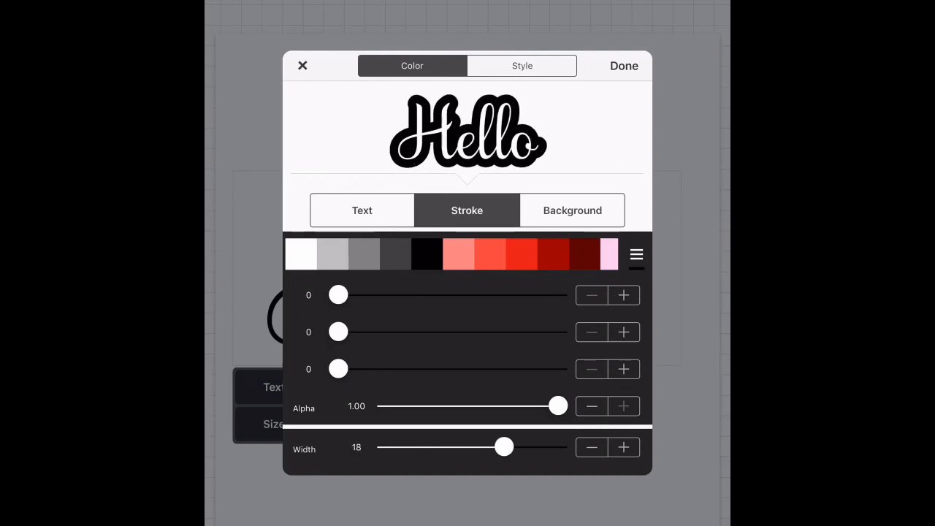
Apply the styled text and launch Cricut Design Space
{"action": "left_click", "coordinate": [623, 65]}
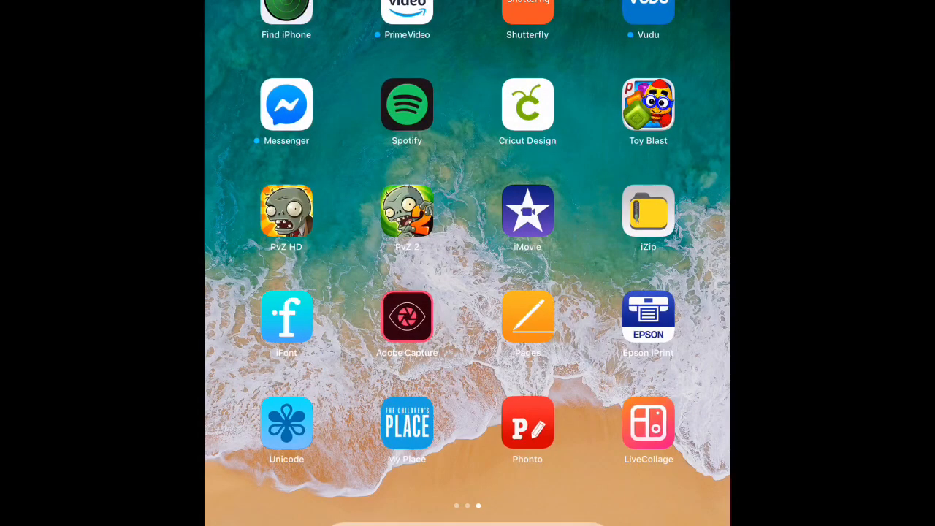
{"action": "left_click", "coordinate": [527, 103]}
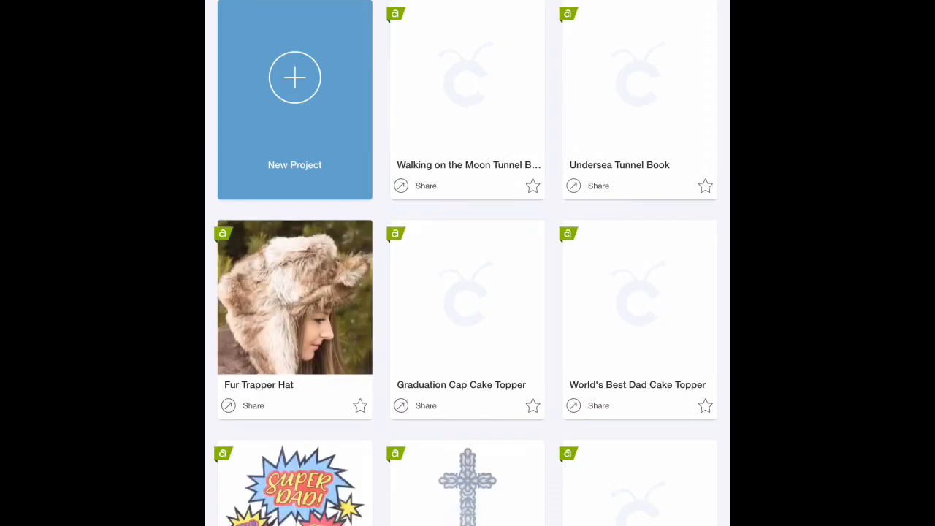
Upload the Hello image as a cut image named 'hello shadow layer' and save
{"action": "left_click", "coordinate": [295, 77]}
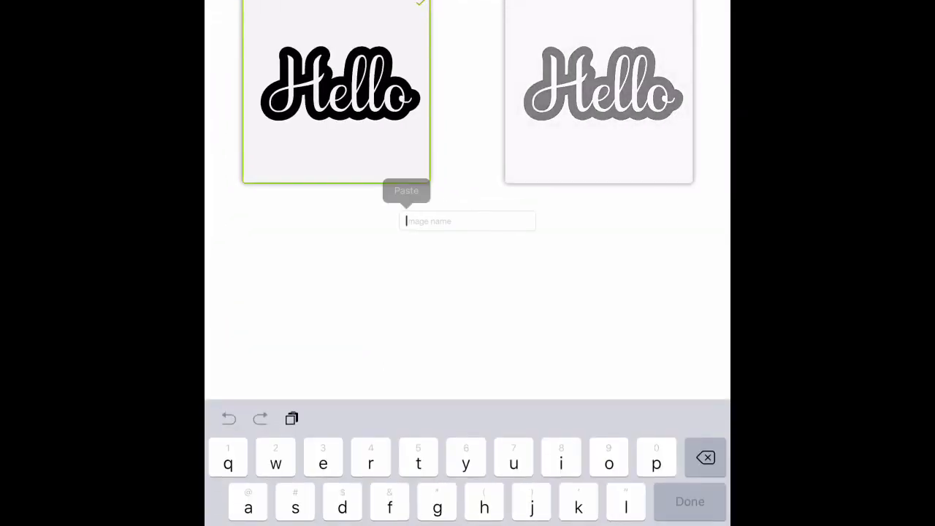
{"action": "type", "text": "hello"}
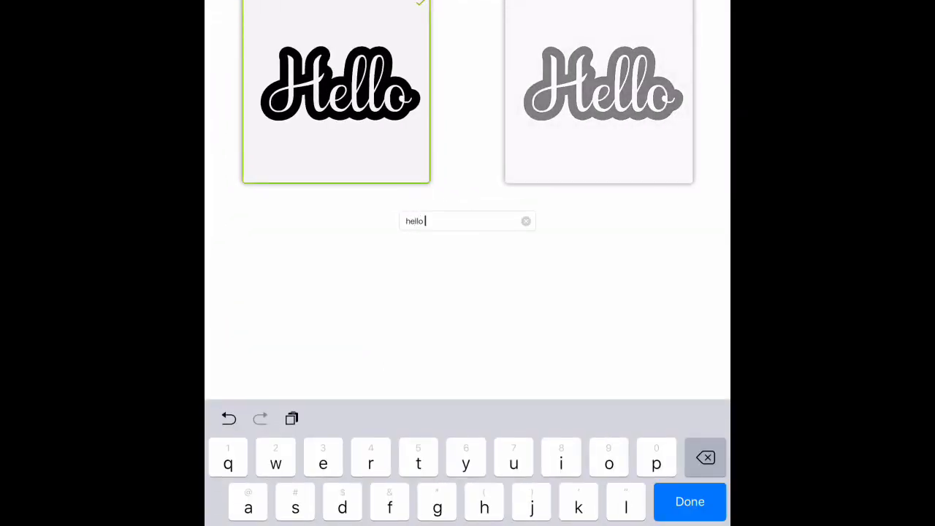
{"action": "type", "text": "shadow"}
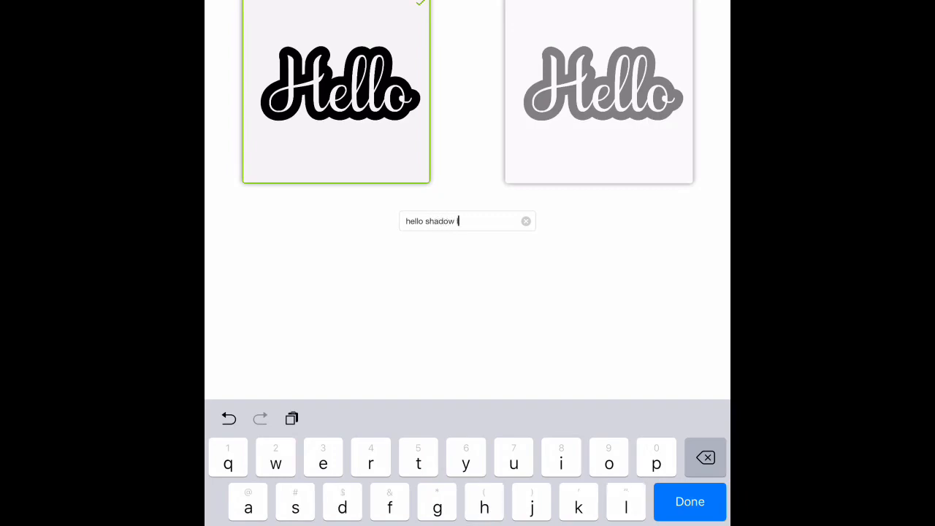
{"action": "type", "text": "layer"}
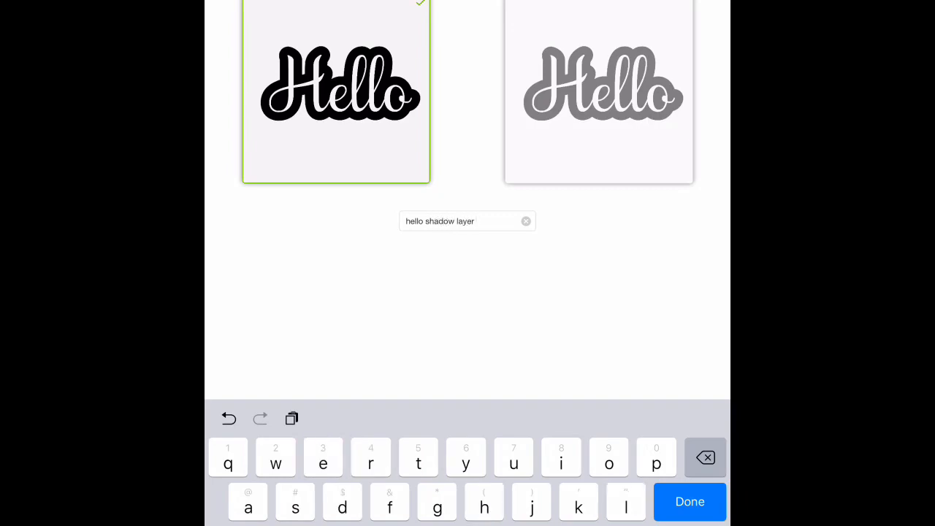
{"action": "left_click", "coordinate": [689, 502]}
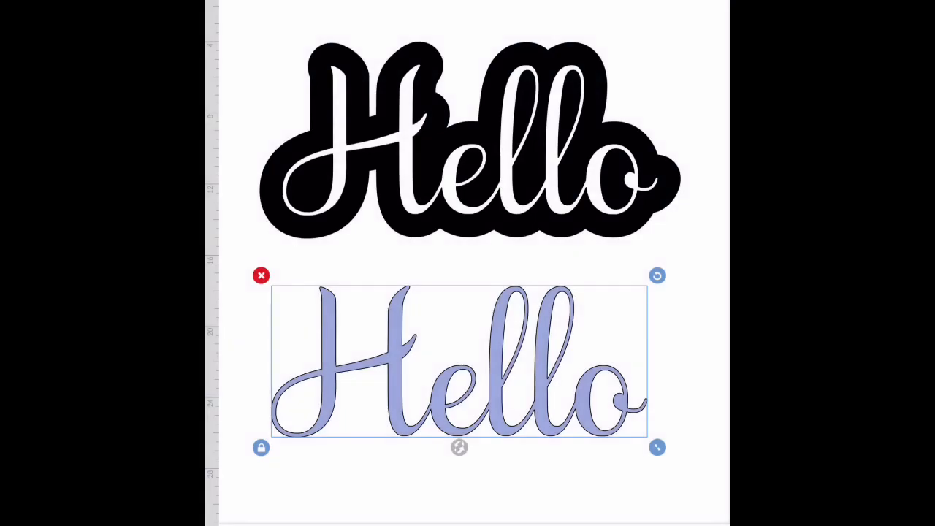
Drag the blue Hello onto the black outlined shadow layer to align them
{"action": "left_click_drag", "start_coordinate": [459, 362], "coordinate": [459, 154]}
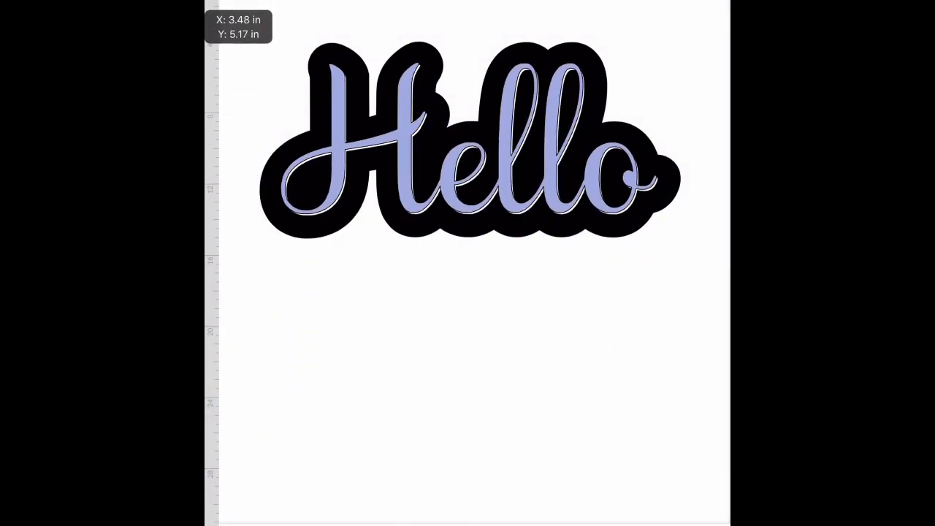